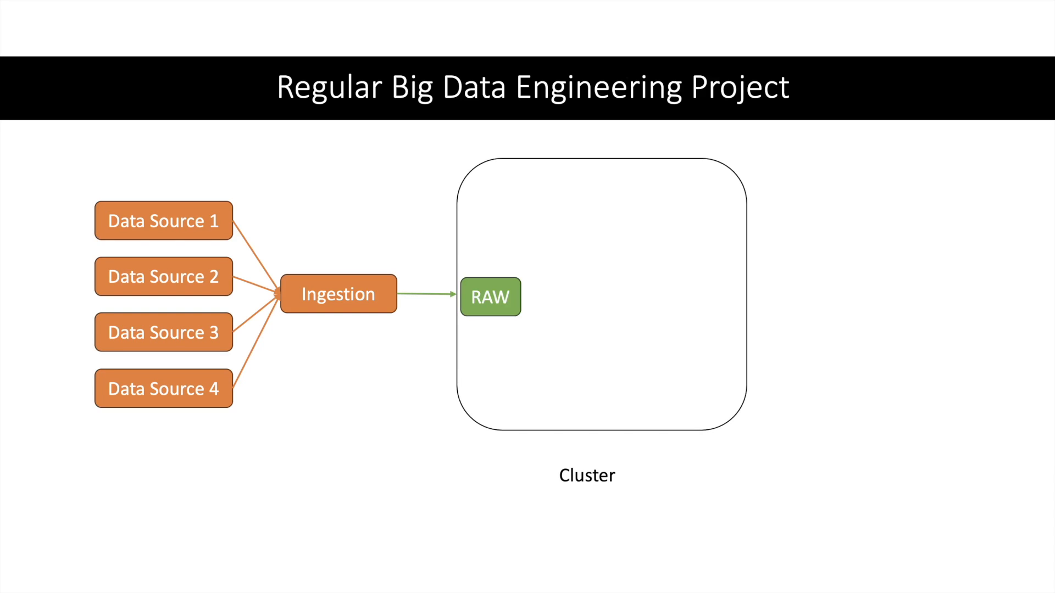
left_click(570, 297)
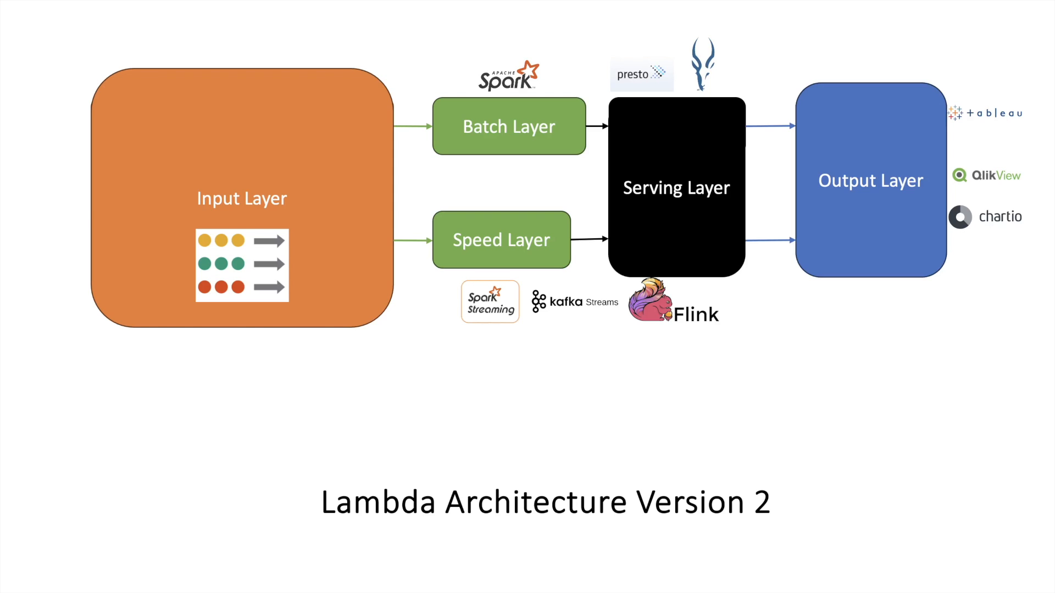
key("Right")
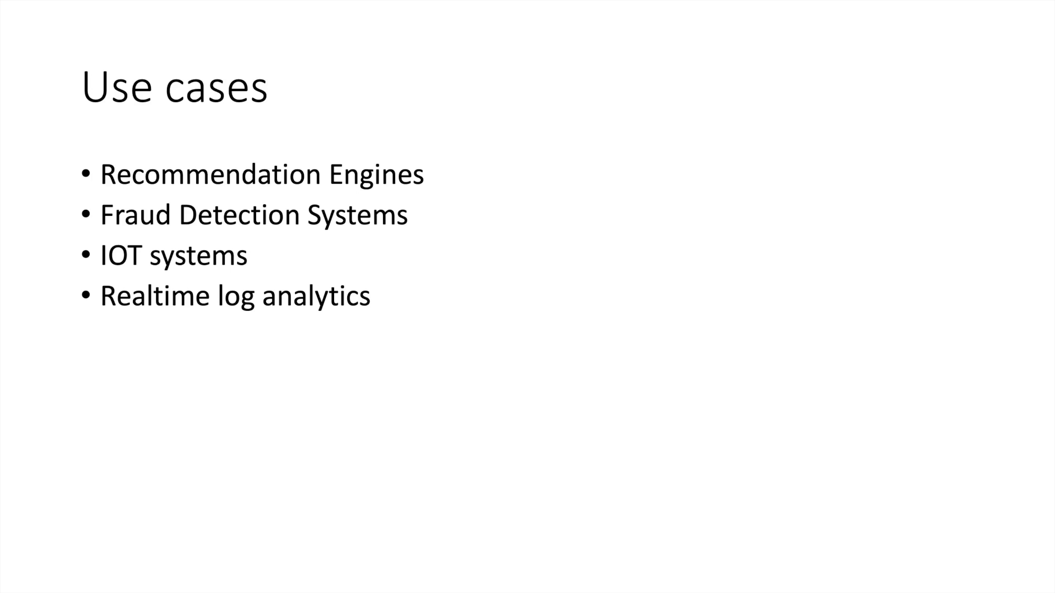